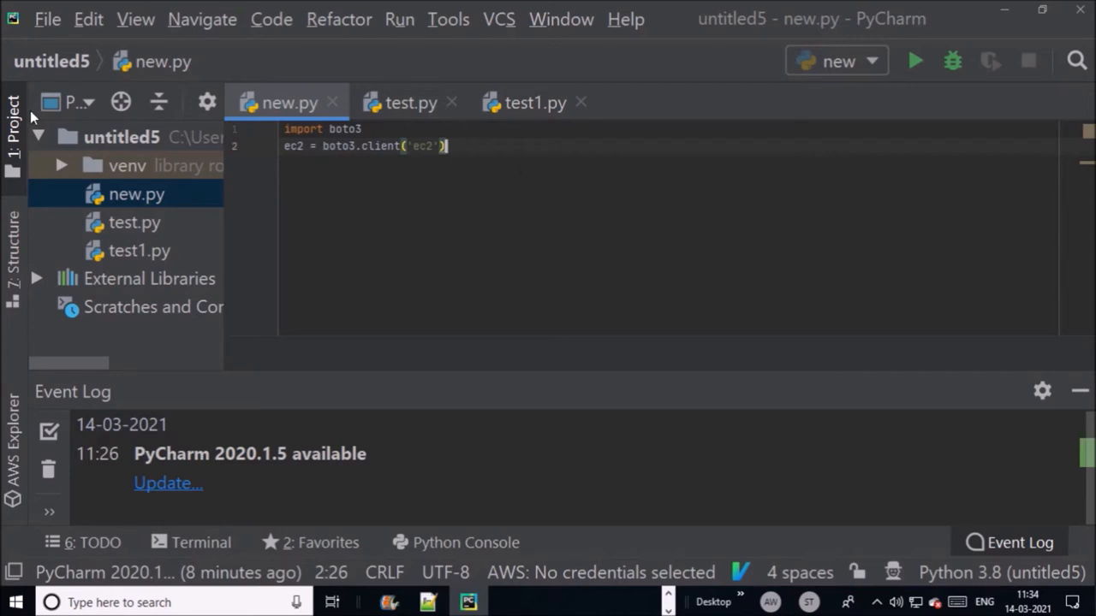
Add a 'response = ec2.describe_vpc(' line, then view the AWS VPC list showing Test-demo.
{"action": "key", "text": "enter"}
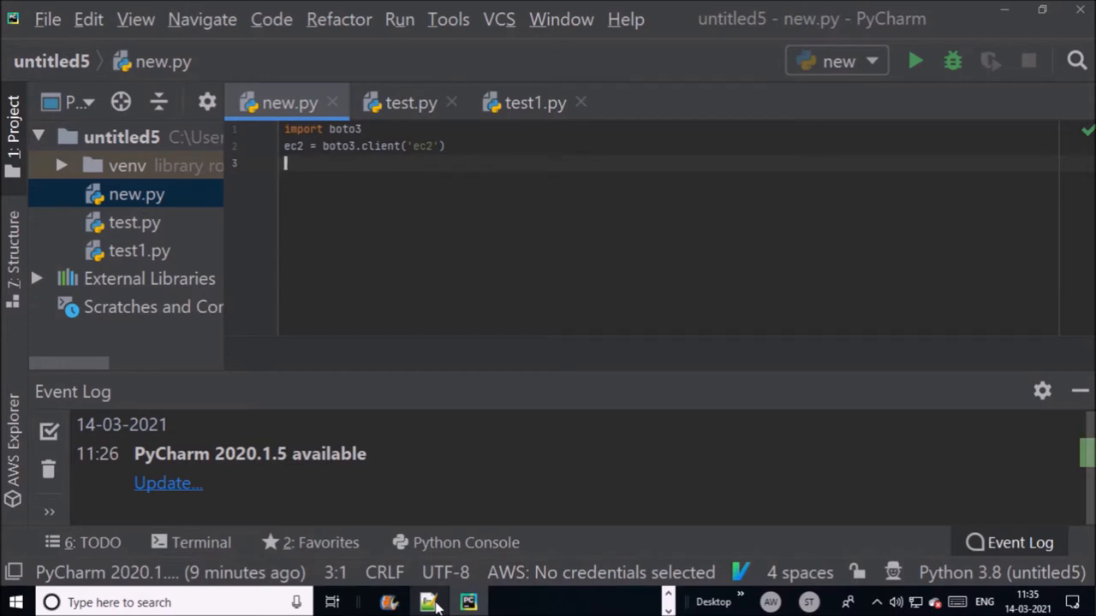
{"action": "type", "text": "response = (ec2.describe_vpc("}
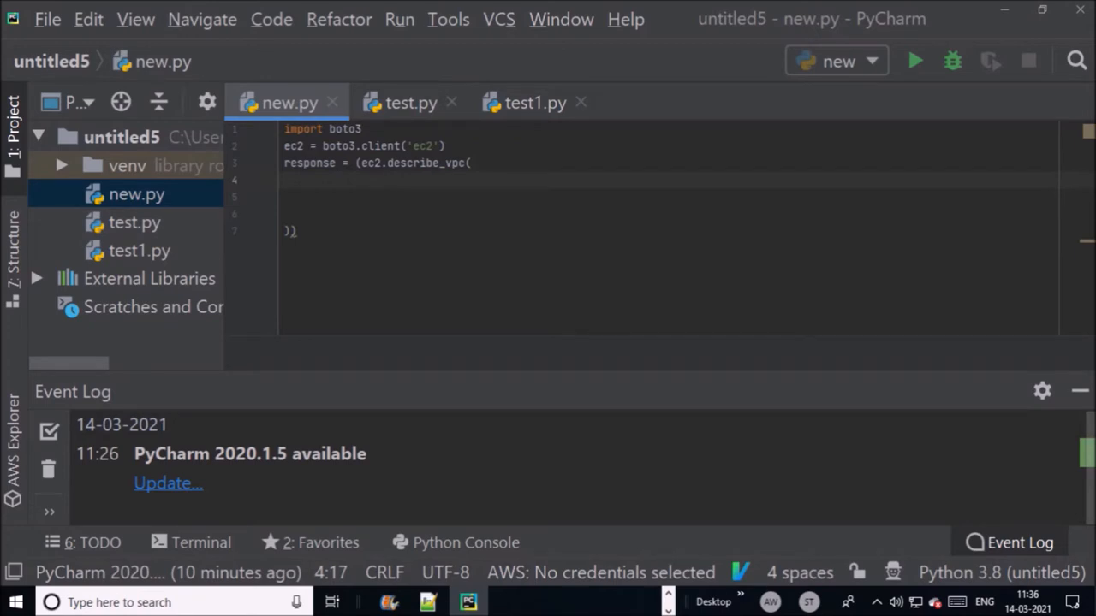
{"action": "left_click", "coordinate": [387, 180]}
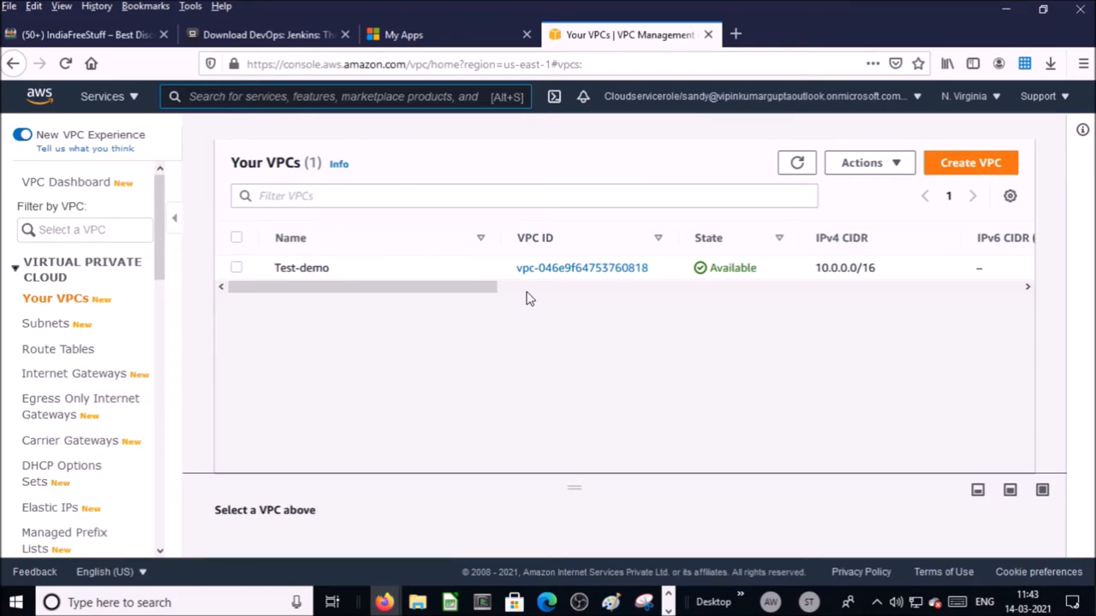
{"action": "left_click", "coordinate": [467, 602]}
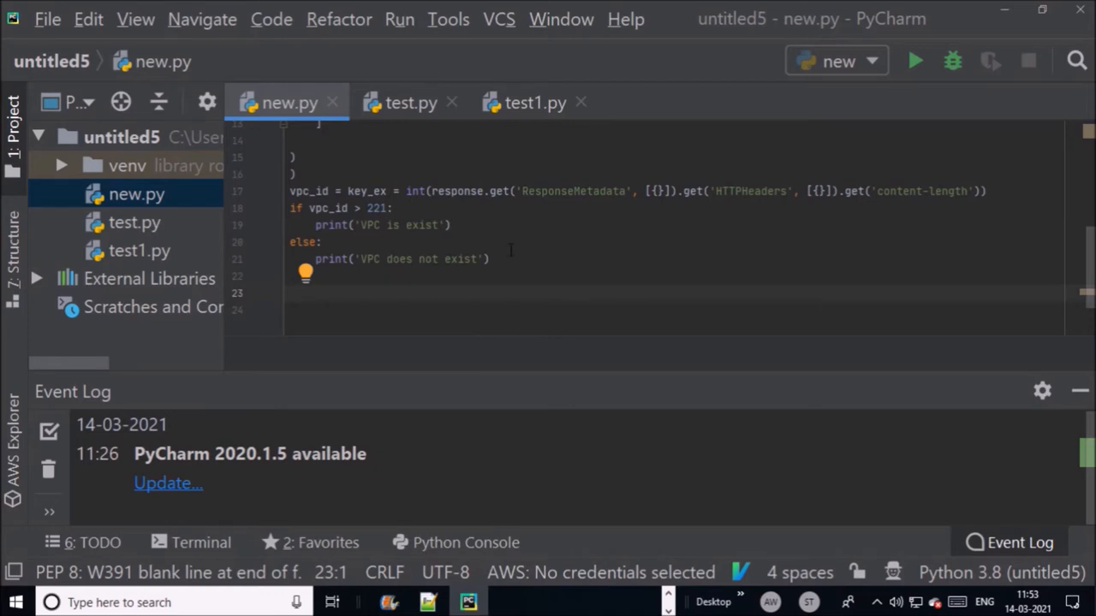
Run new.py to confirm Test-demo, change the filter to Test-demo01, and rerun.
{"action": "left_click", "coordinate": [914, 61]}
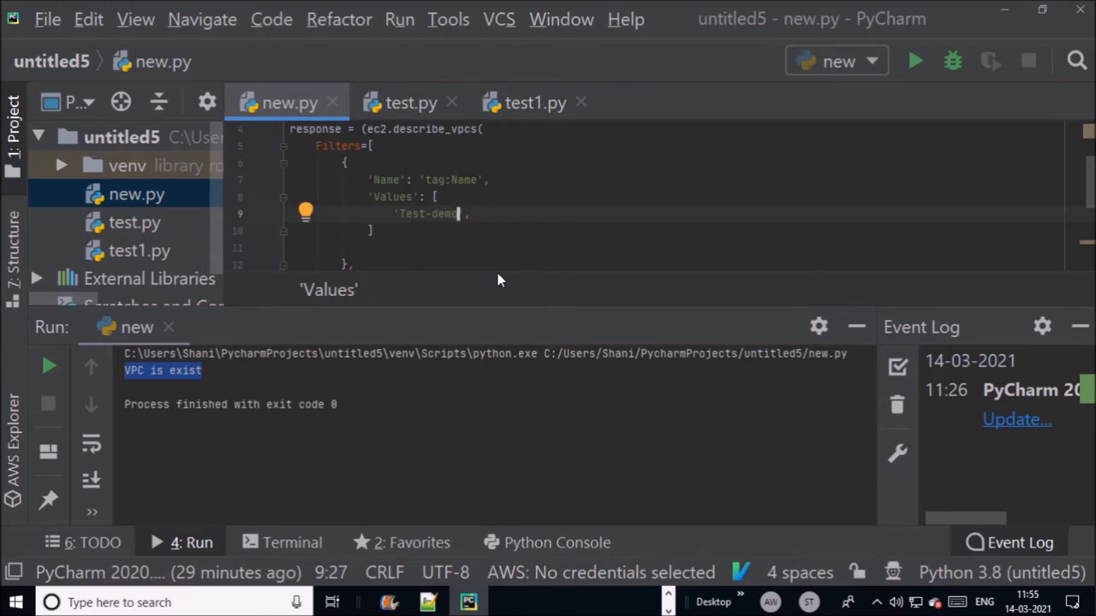
{"action": "type", "text": "01"}
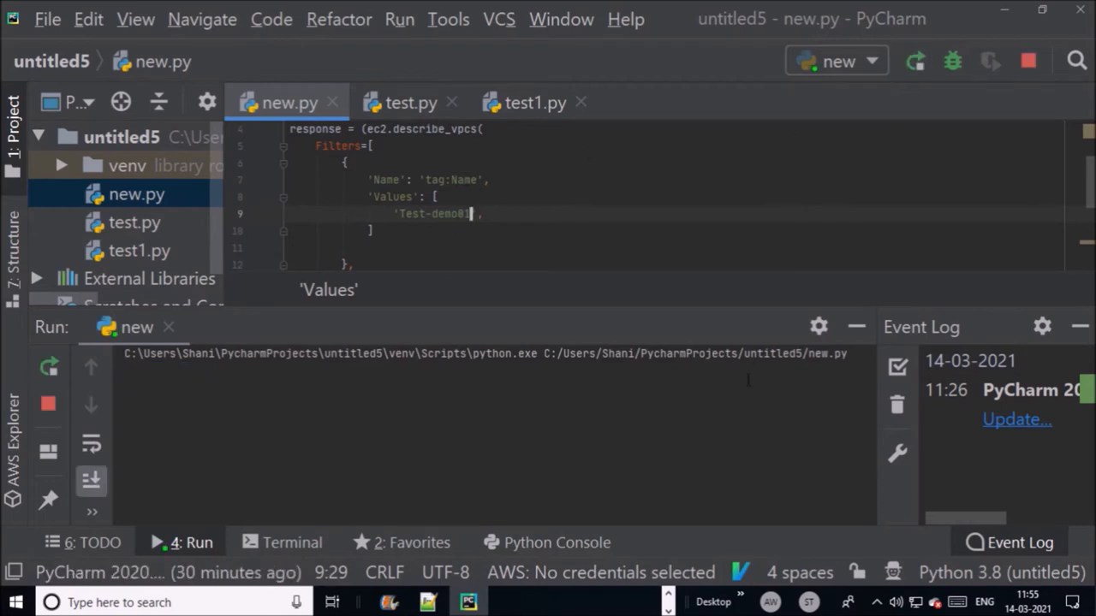
{"action": "left_click", "coordinate": [913, 60]}
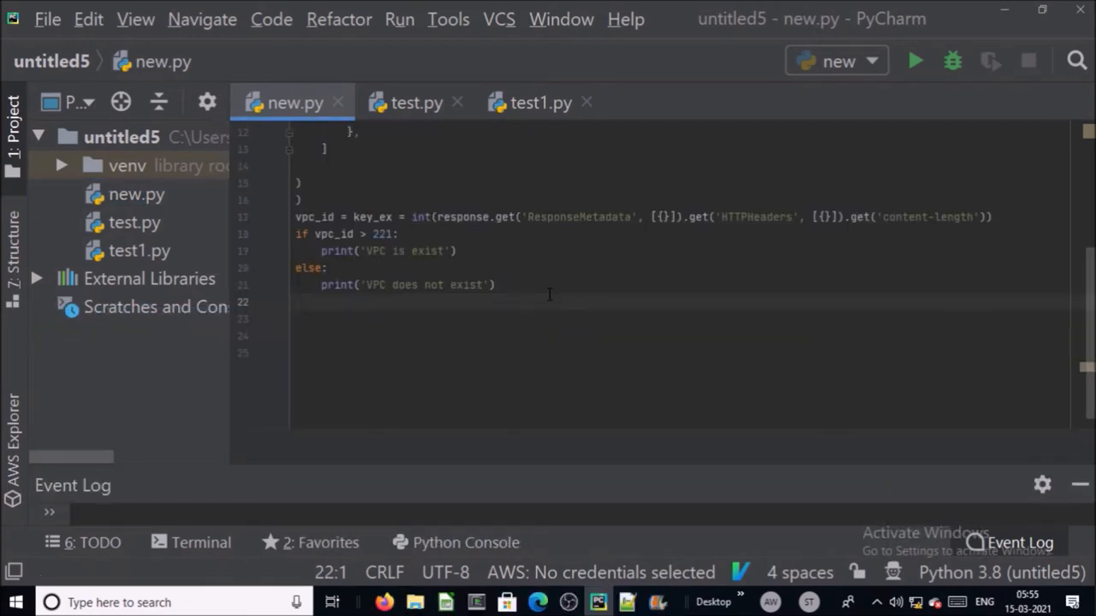
Code the else branch: print a create-VPC message, create a 10.0.0.0/16 VPC, tag Name Test-demo.
{"action": "type", "text": ",1"}
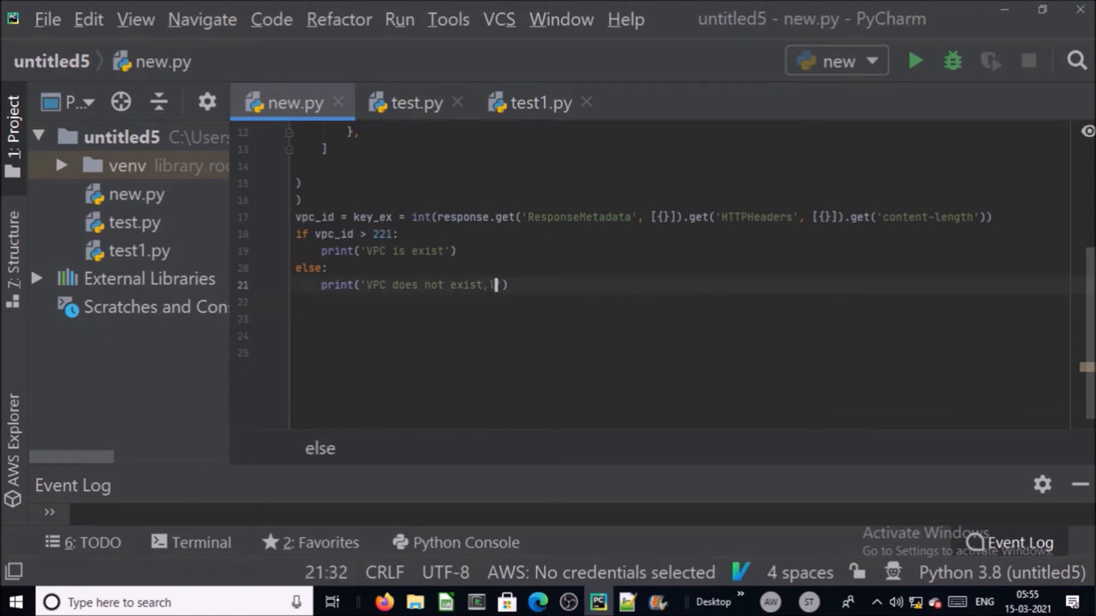
{"action": "type", "text": "ets"}
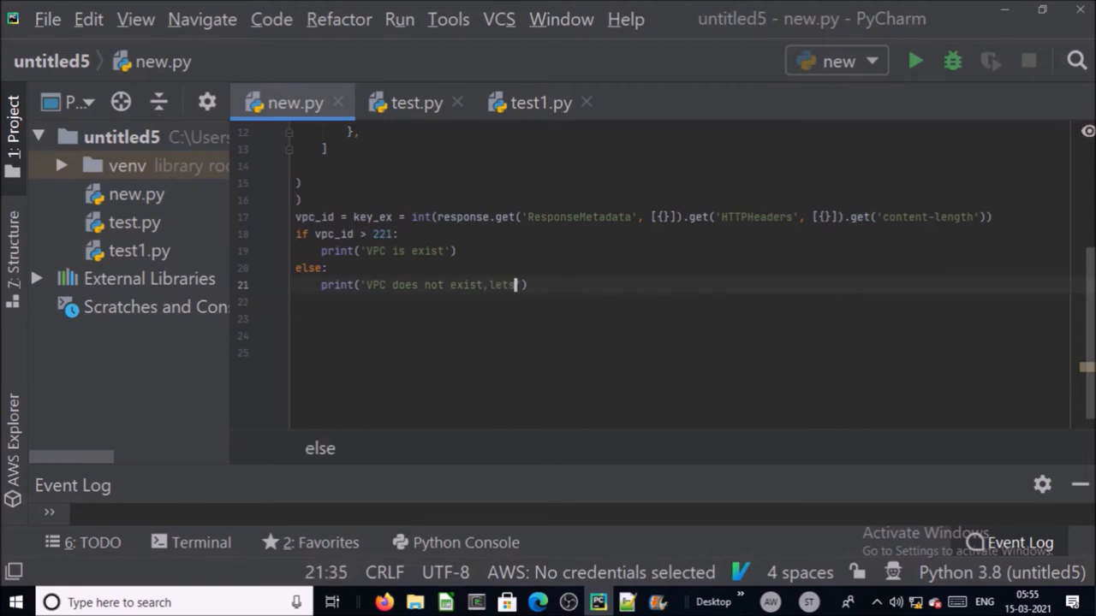
{"action": "type", "text": "create new"}
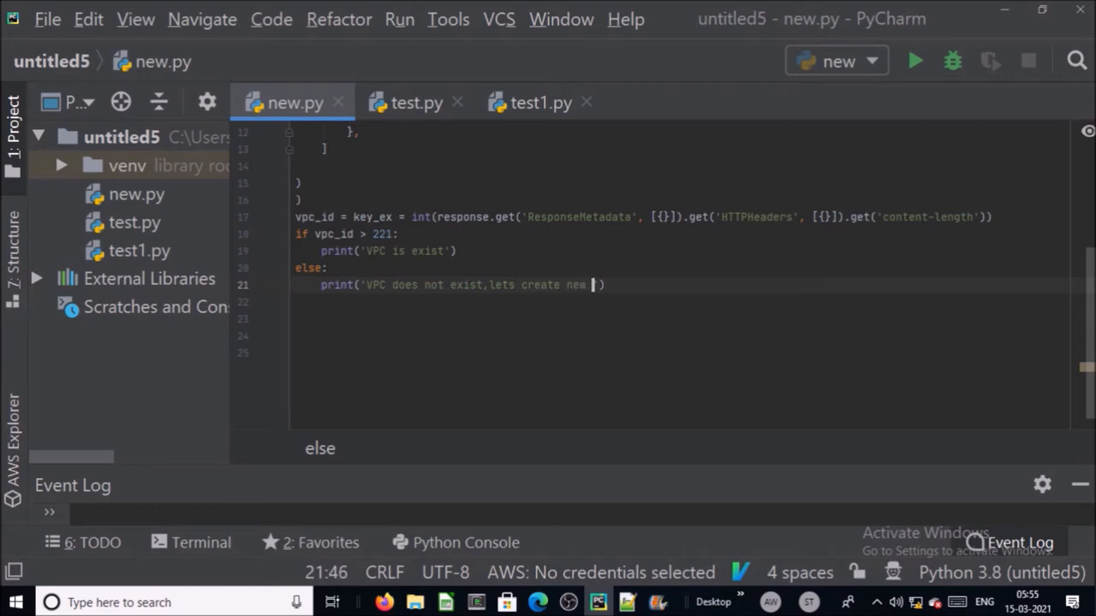
{"action": "type", "text": "VPC')"}
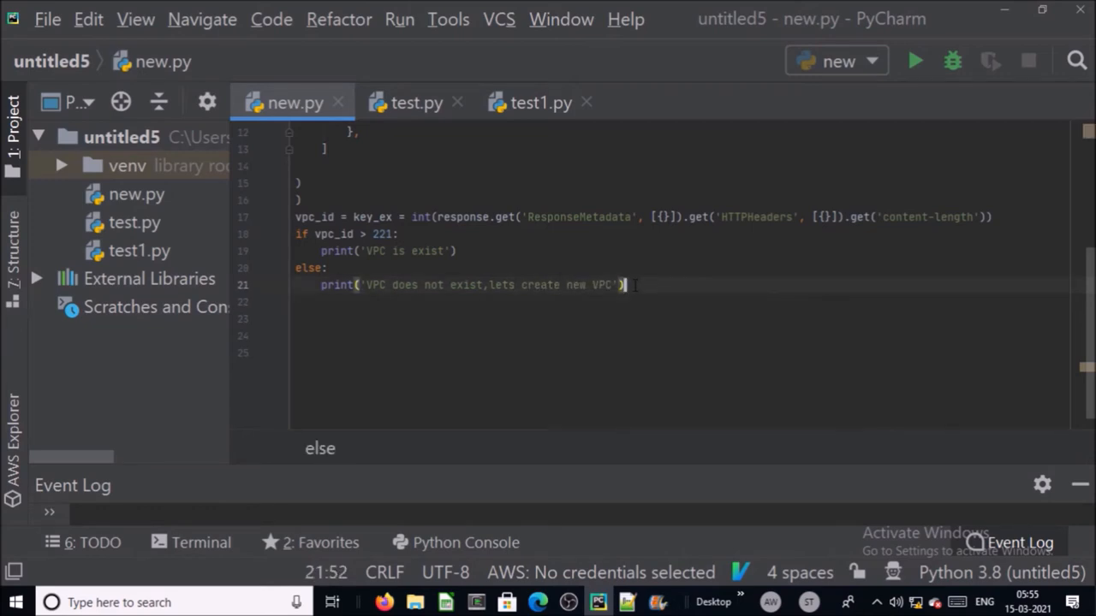
{"action": "type", "text": "ec2 = boto3.resource('ec2')"}
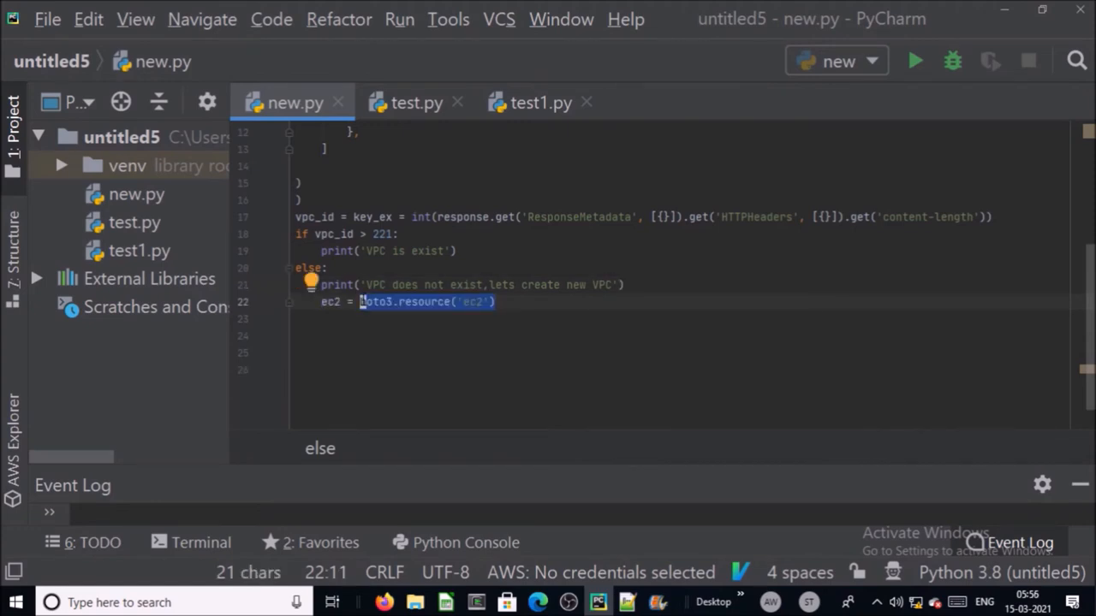
{"action": "type", "text": "vpc = ec2.create_vpc(CidrBlock='10.0.0.0/16')"}
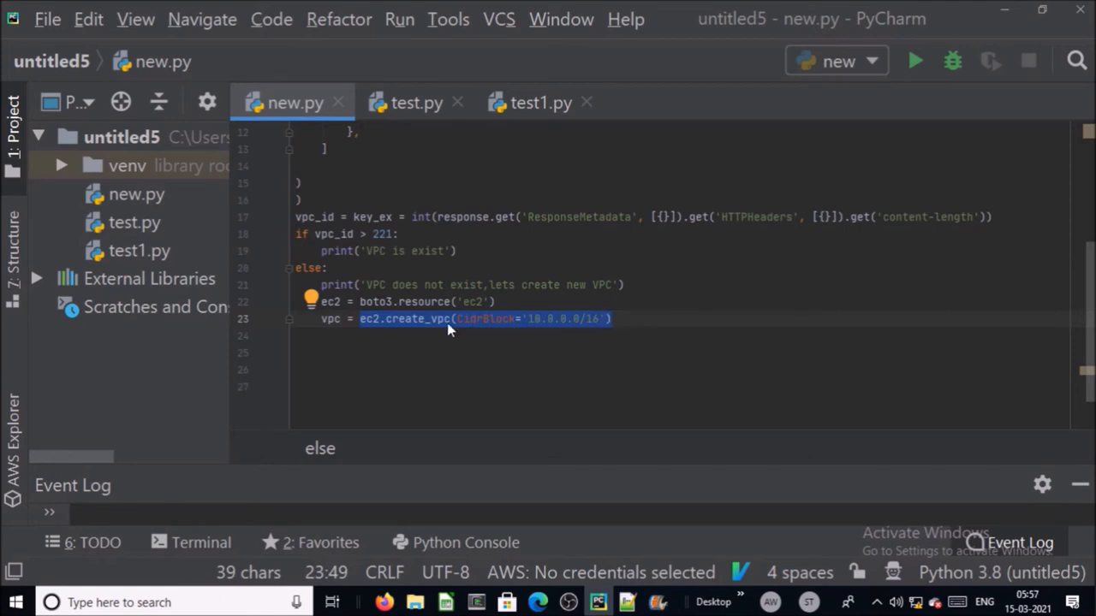
{"action": "mouse_move", "coordinate": [516, 333]}
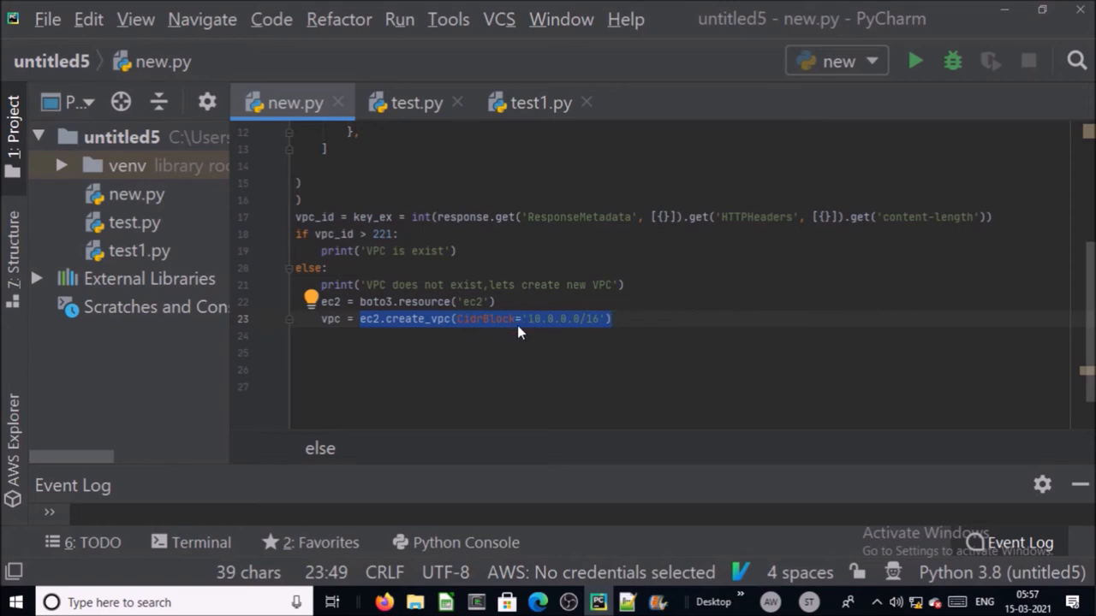
{"action": "left_click", "coordinate": [607, 319]}
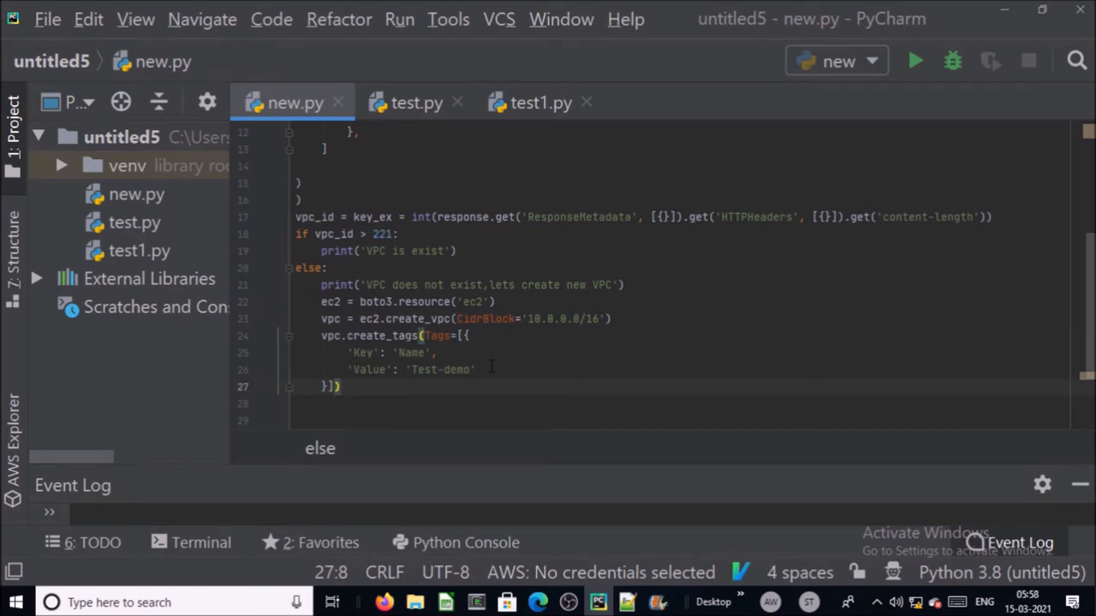
Retag the VPC demo-vpc, wait until available, and create subnet 10.0.20.0/24 in it.
{"action": "type", "text": "demo-vpc"}
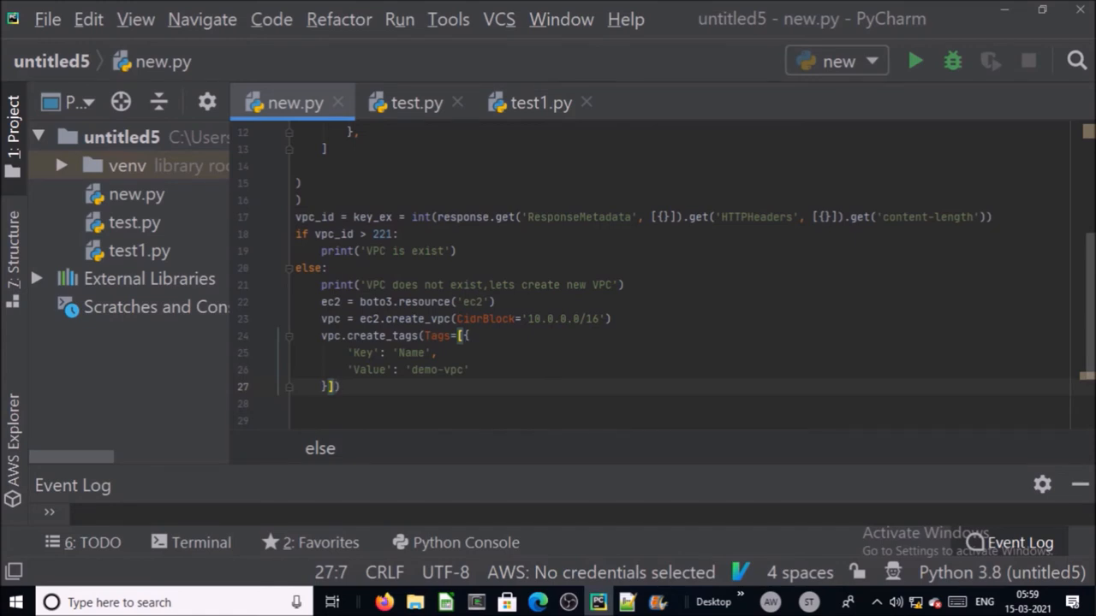
{"action": "type", "text": "vpc.wait_until_available()"}
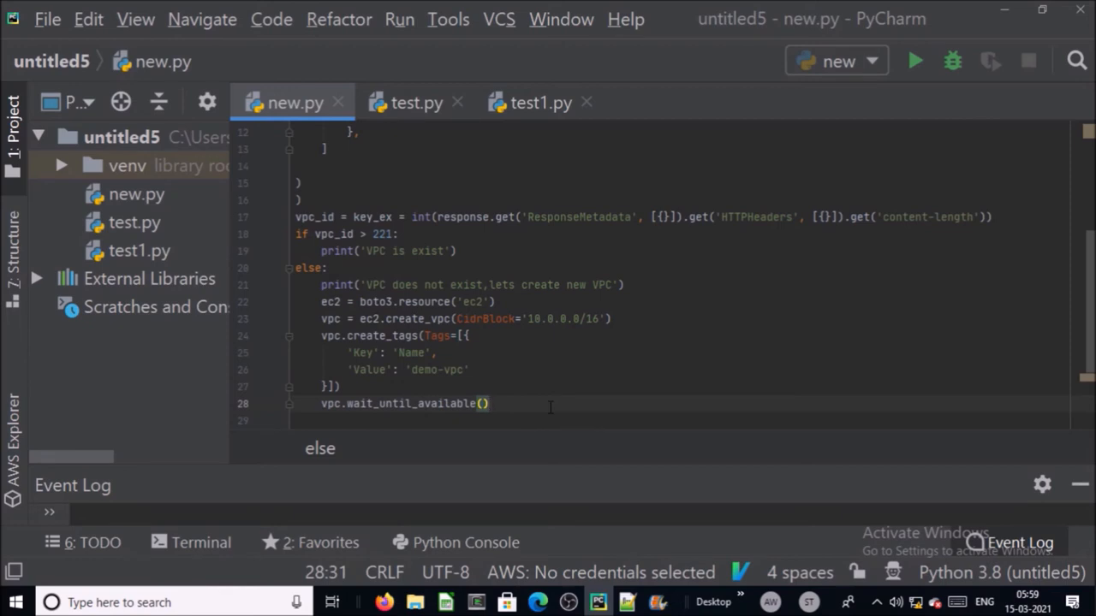
{"action": "type", "text": "sub1 = ec2.create_subnet(CidrBlock='10.0.20.0/24', VpcId=vpc.id)"}
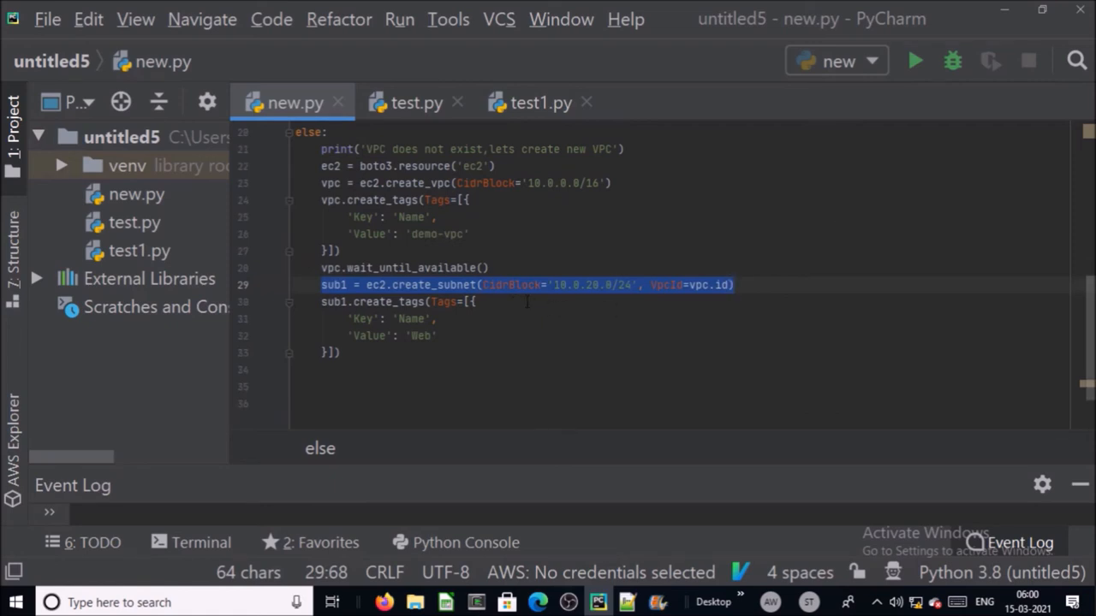
{"action": "mouse_move", "coordinate": [569, 297]}
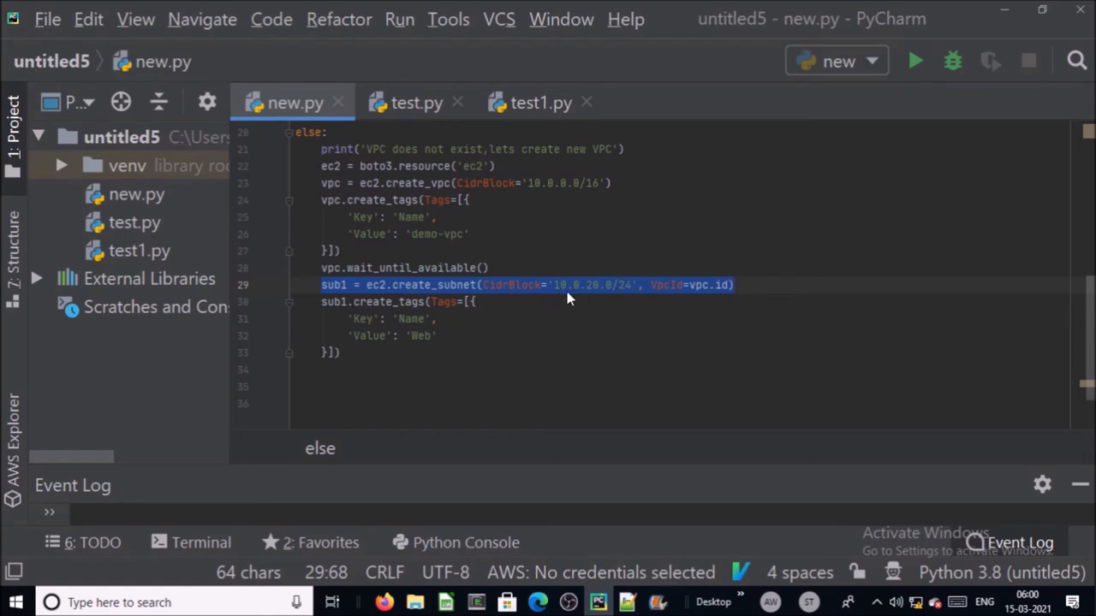
{"action": "mouse_move", "coordinate": [604, 298]}
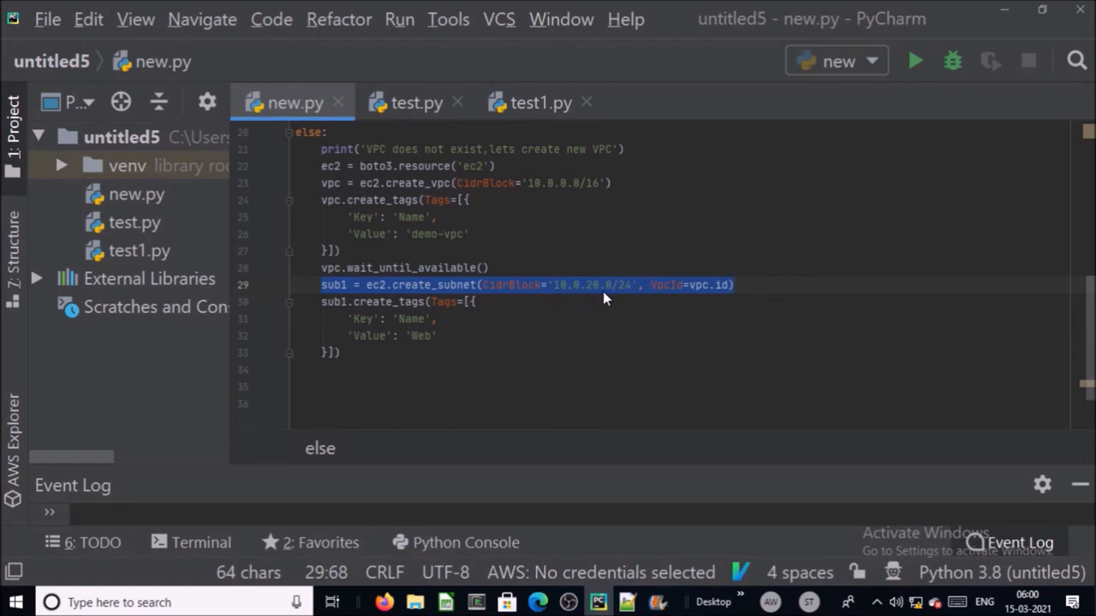
{"action": "mouse_move", "coordinate": [631, 298]}
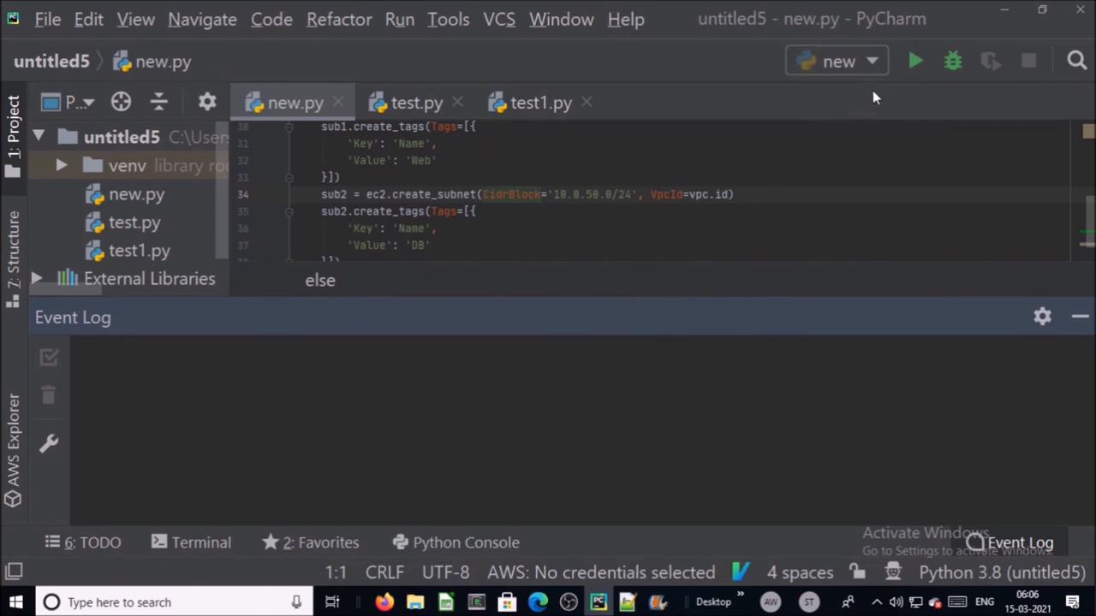
Run the 'new' script to build demo-vpc and its subnets.
{"action": "left_click", "coordinate": [915, 60]}
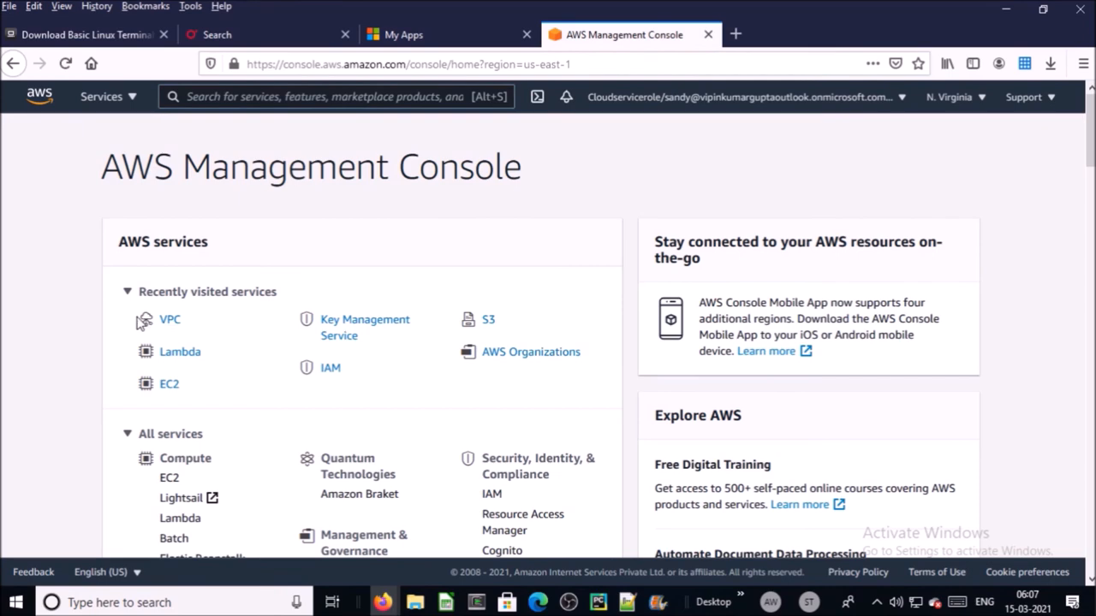
Open the VPC dashboard's VPCs and Subnets lists to confirm demo-vpc with Web and DB subnets.
{"action": "left_click", "coordinate": [168, 318]}
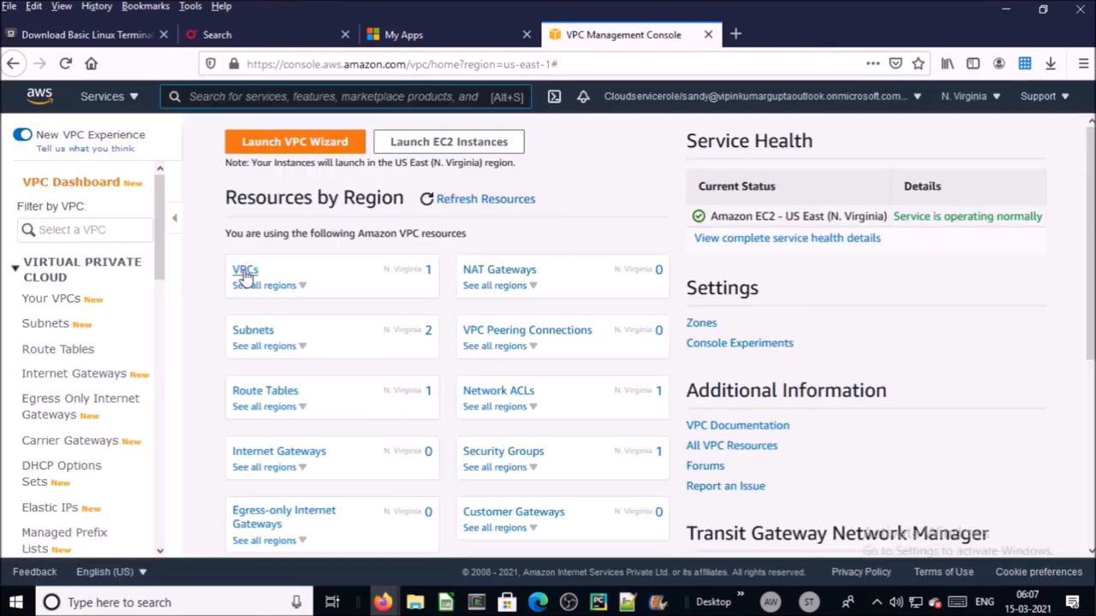
{"action": "left_click", "coordinate": [244, 270]}
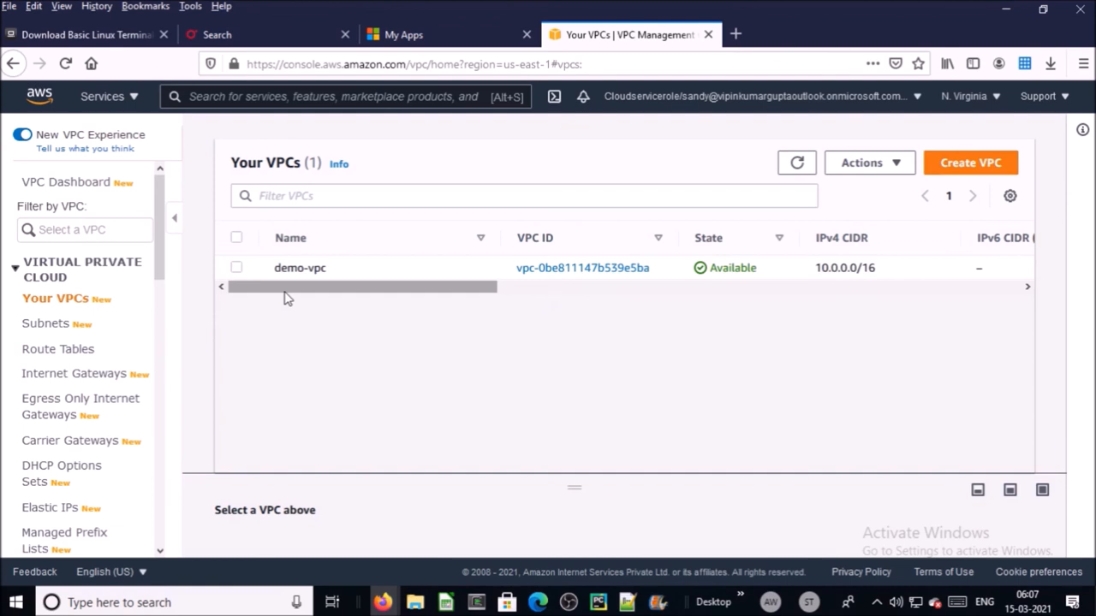
{"action": "mouse_move", "coordinate": [306, 285]}
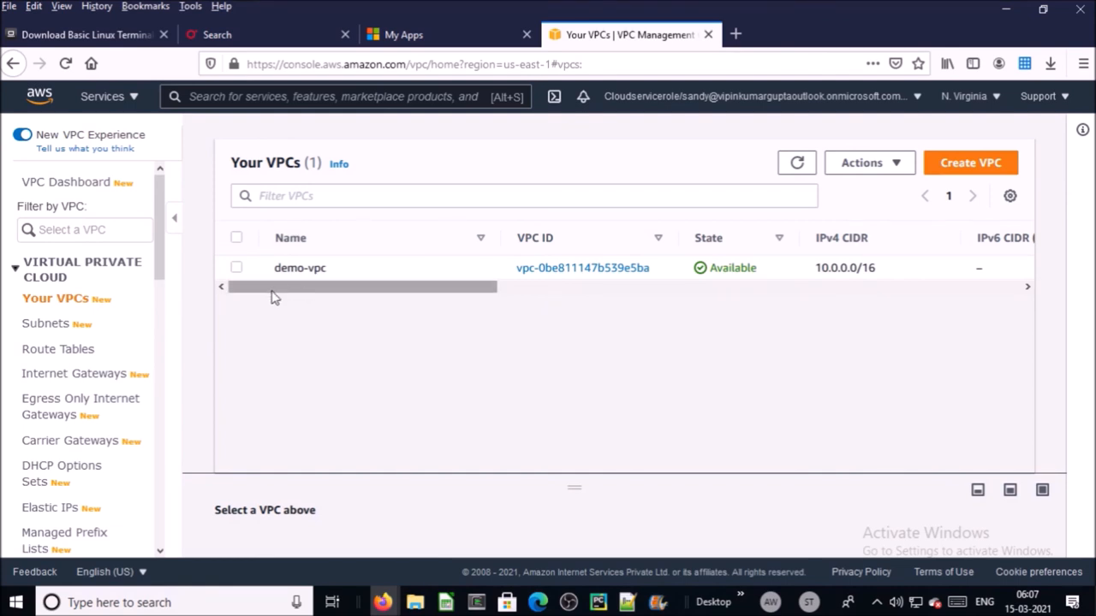
{"action": "mouse_move", "coordinate": [154, 285]}
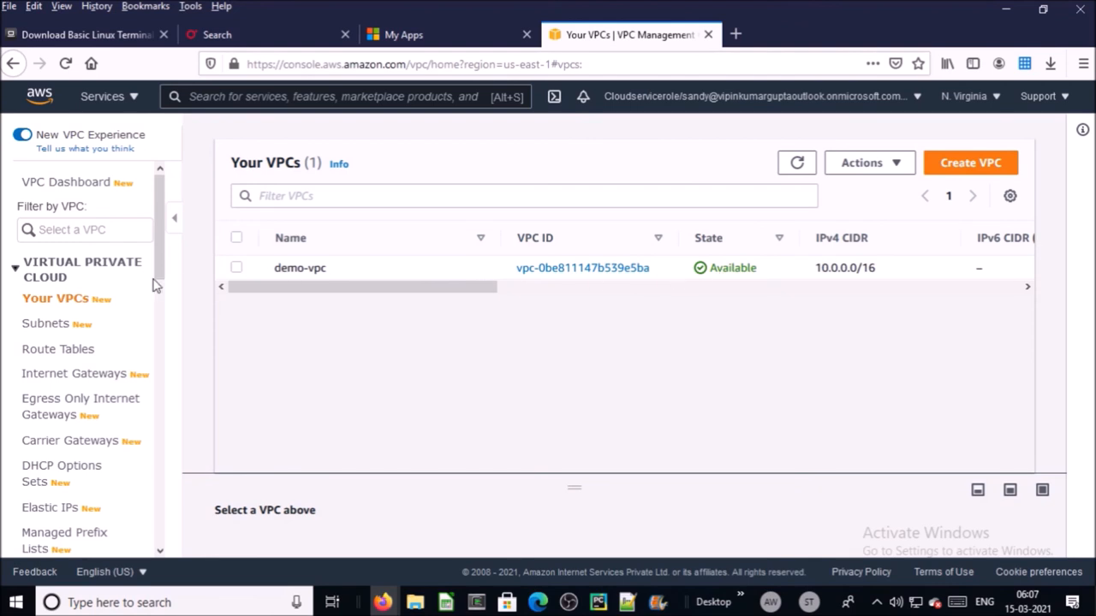
{"action": "mouse_move", "coordinate": [45, 323]}
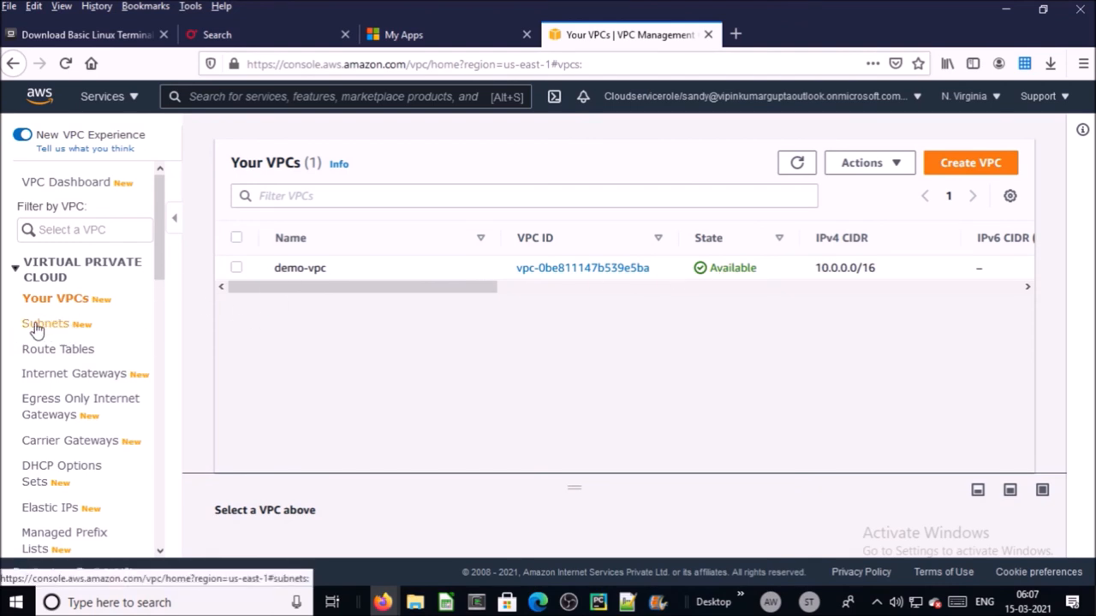
{"action": "left_click", "coordinate": [45, 323]}
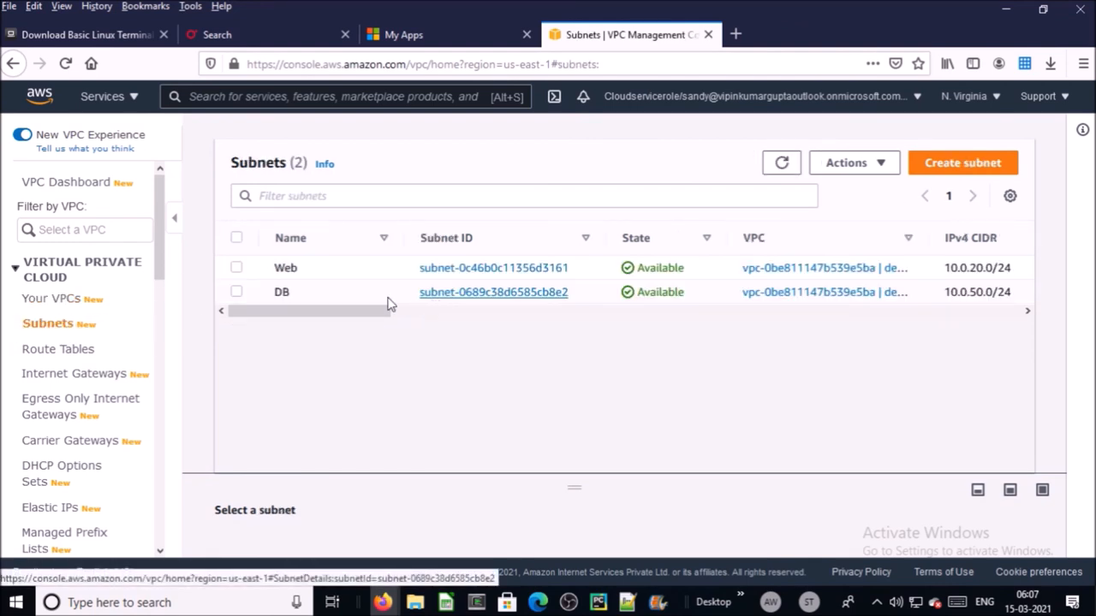
{"action": "mouse_move", "coordinate": [286, 308]}
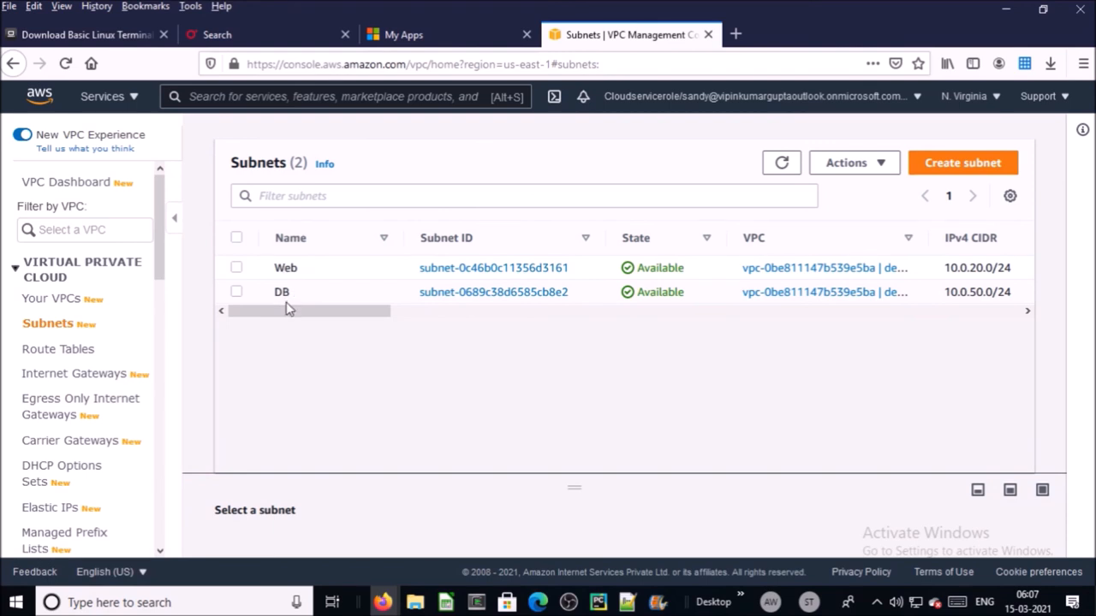
{"action": "mouse_move", "coordinate": [282, 328]}
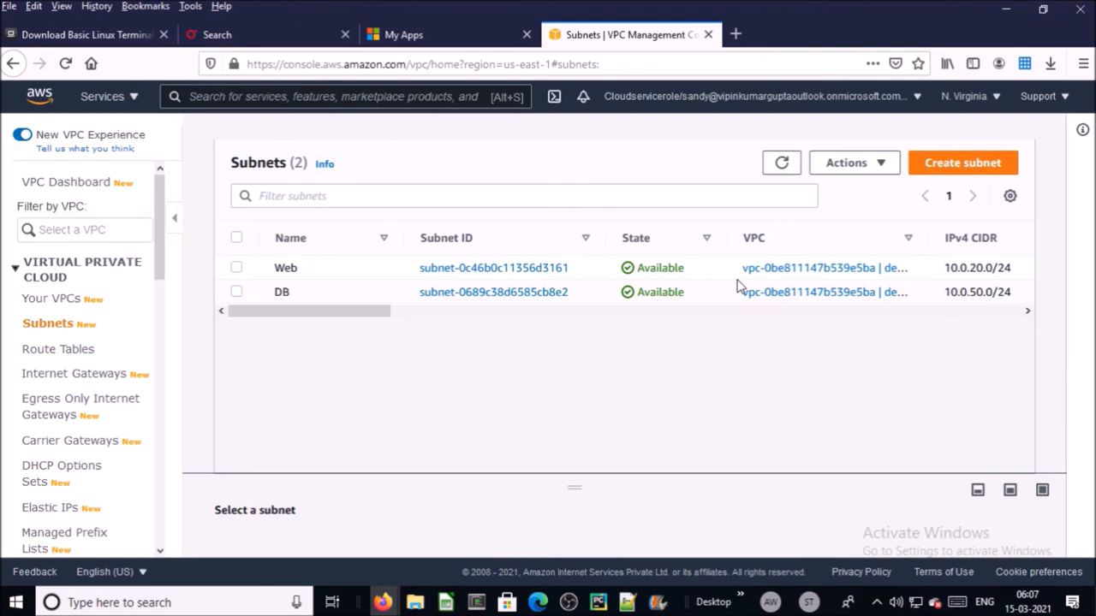
{"action": "mouse_move", "coordinate": [479, 328]}
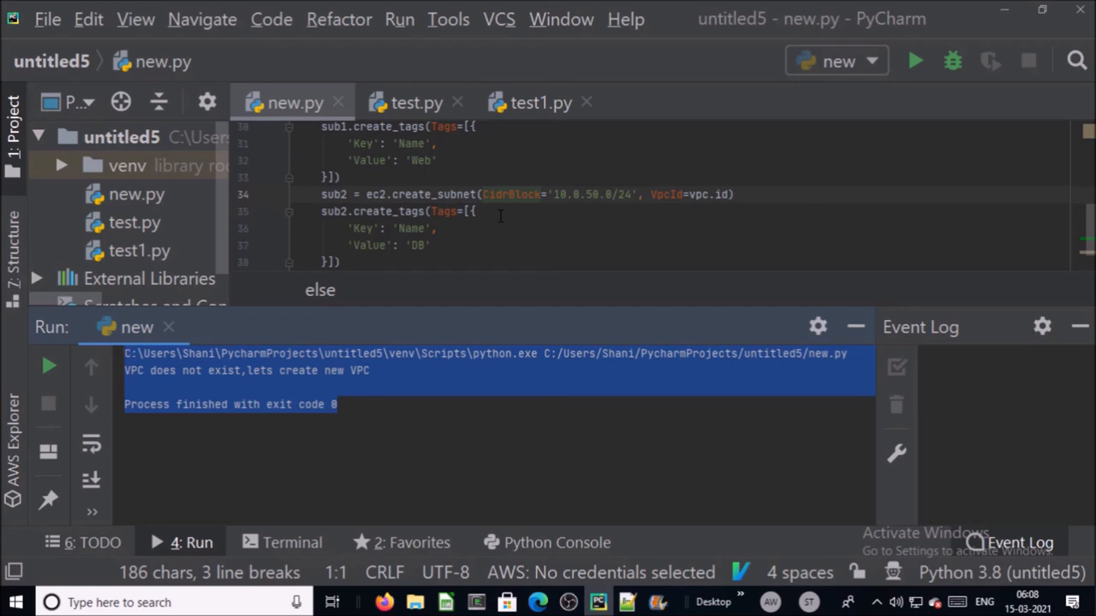
{"action": "mouse_move", "coordinate": [561, 477]}
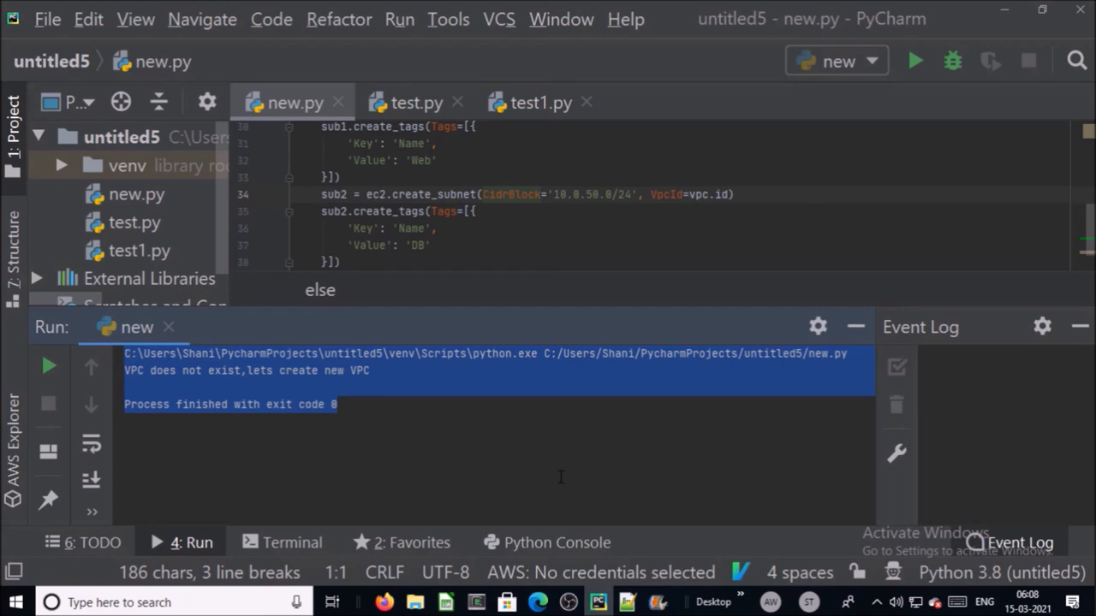